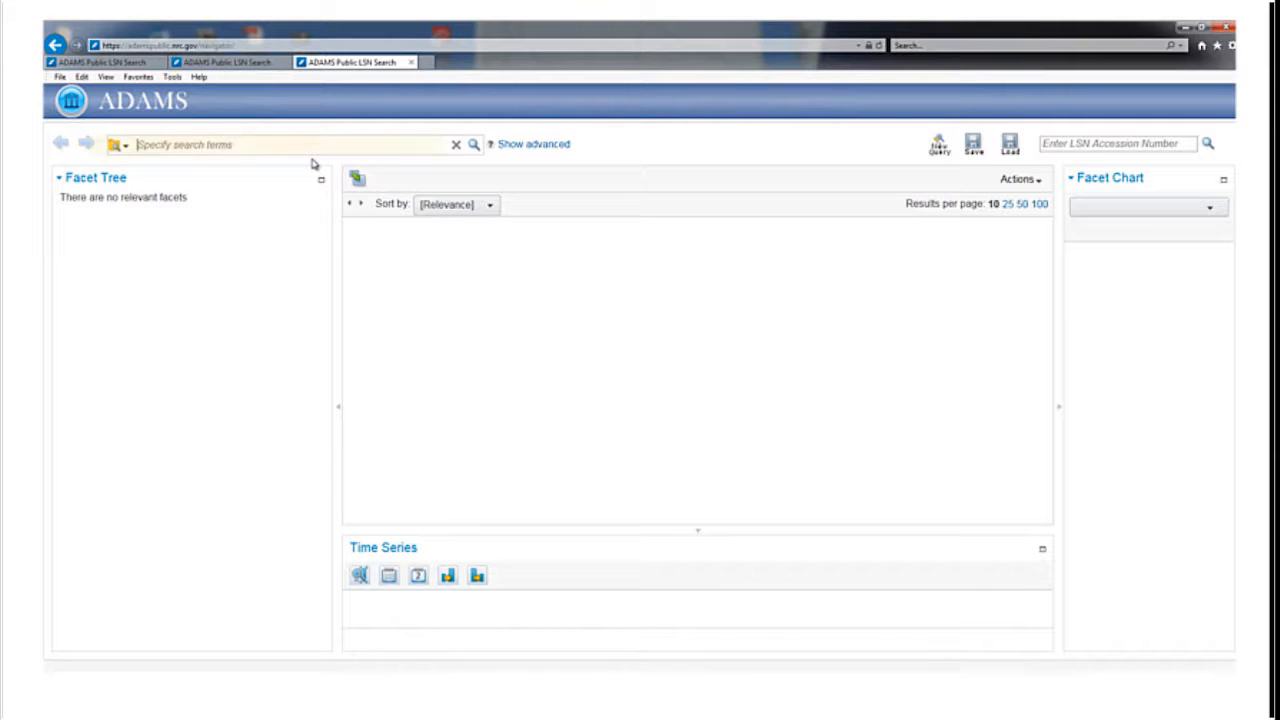
- Enter 'Desert' in the ADAMS search box to start the Desert Tortoise query
{"action": "left_click", "coordinate": [280, 144]}
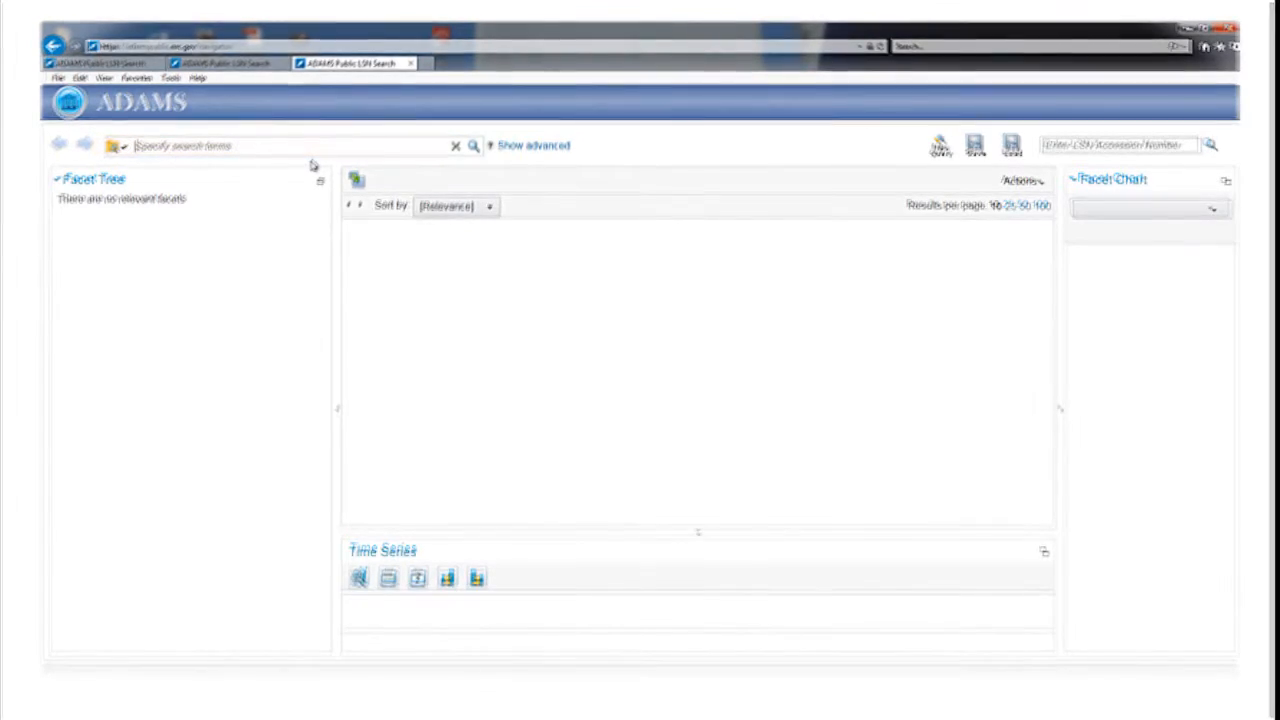
{"action": "type", "text": "Desert"}
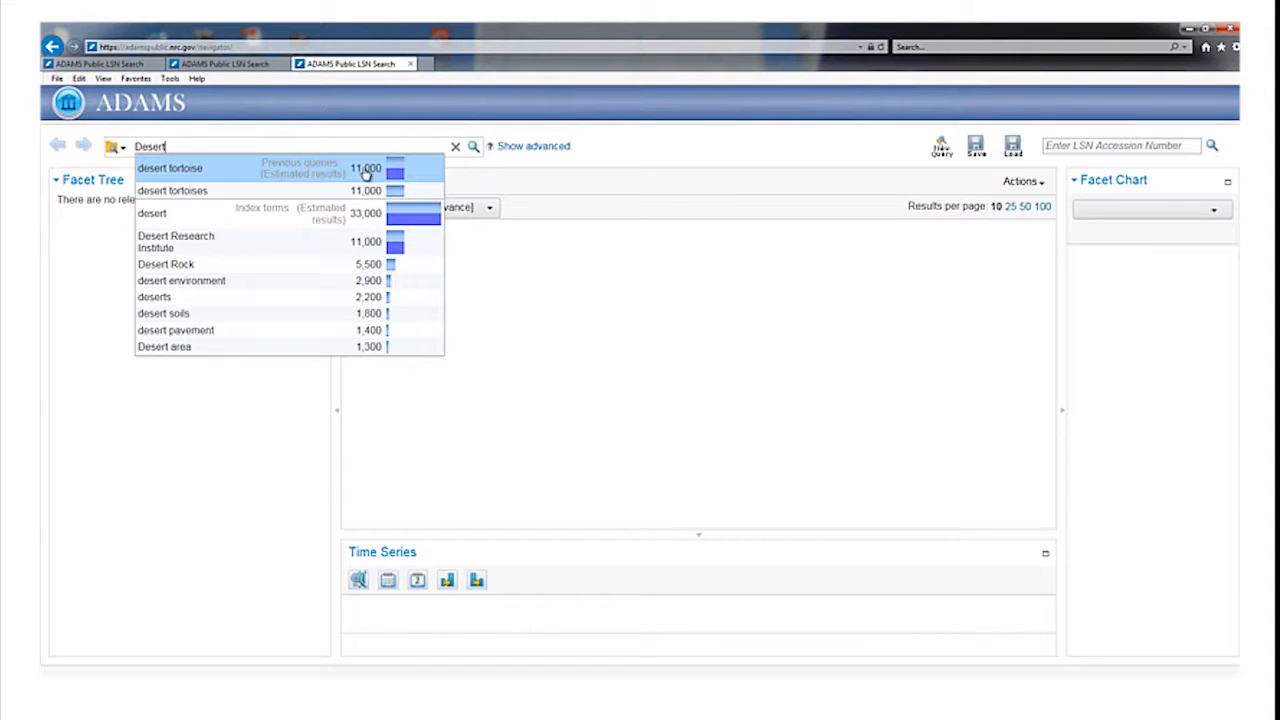
{"action": "mouse_move", "coordinate": [368, 296]}
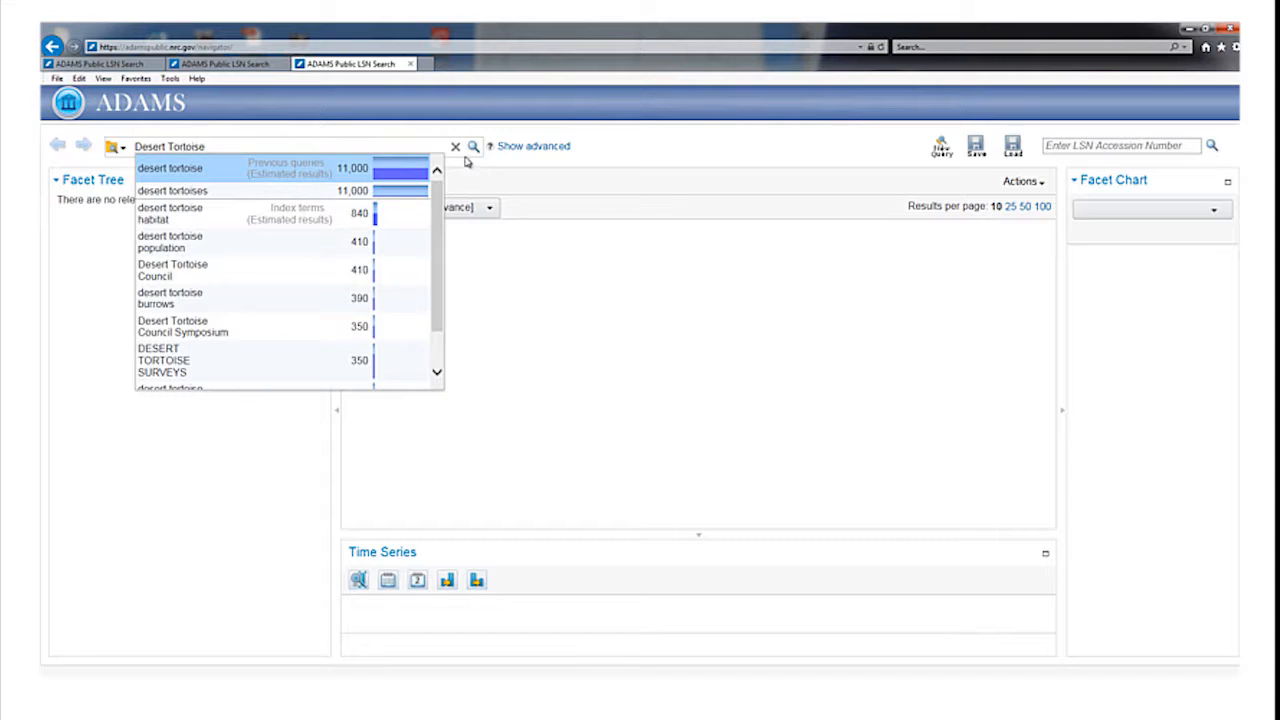
- Run the Desert Tortoise search to list matching documents with facets and time series
{"action": "left_click", "coordinate": [472, 146]}
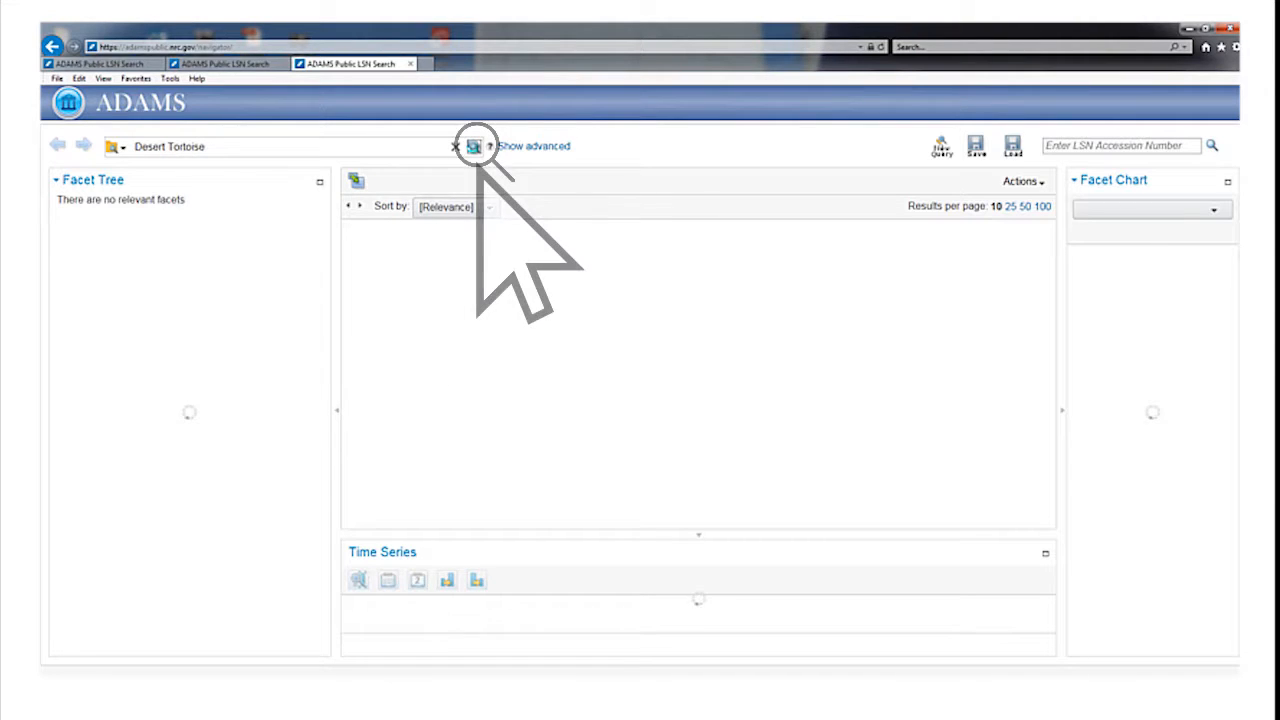
{"action": "left_click", "coordinate": [474, 146]}
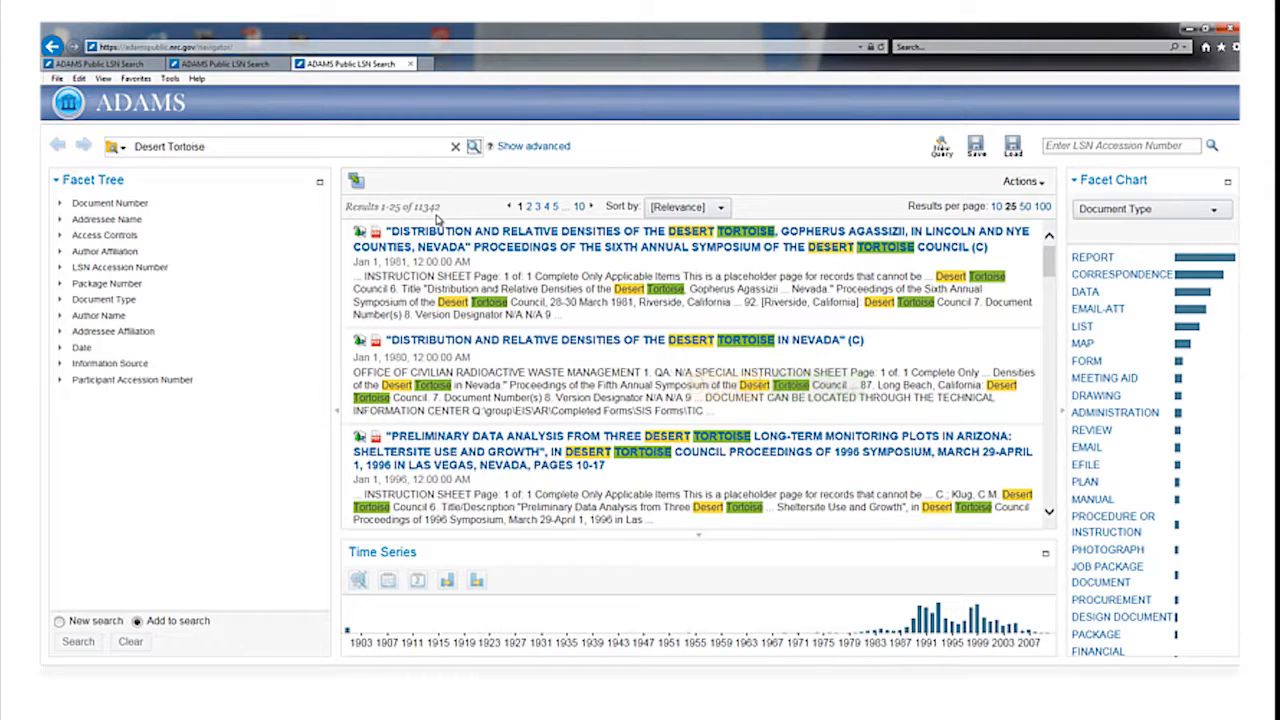
{"action": "mouse_move", "coordinate": [220, 184]}
{"action": "type", "text": " OR"}
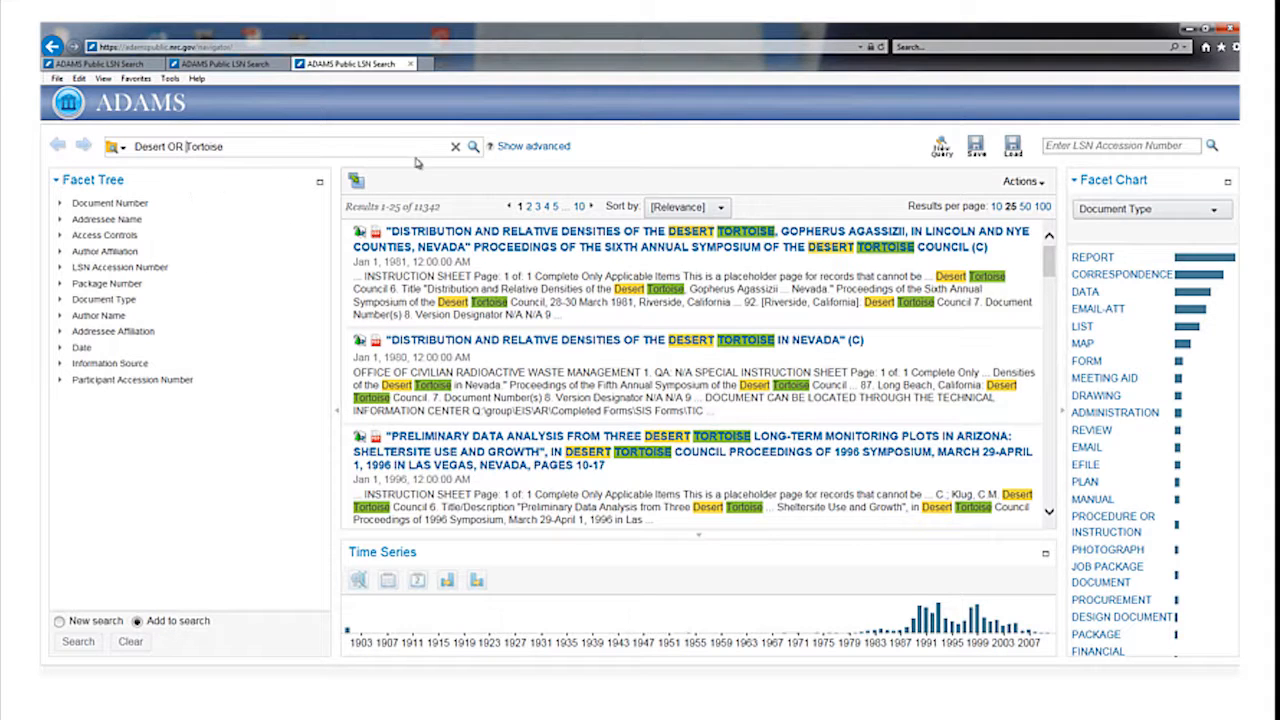
{"action": "mouse_move", "coordinate": [472, 146]}
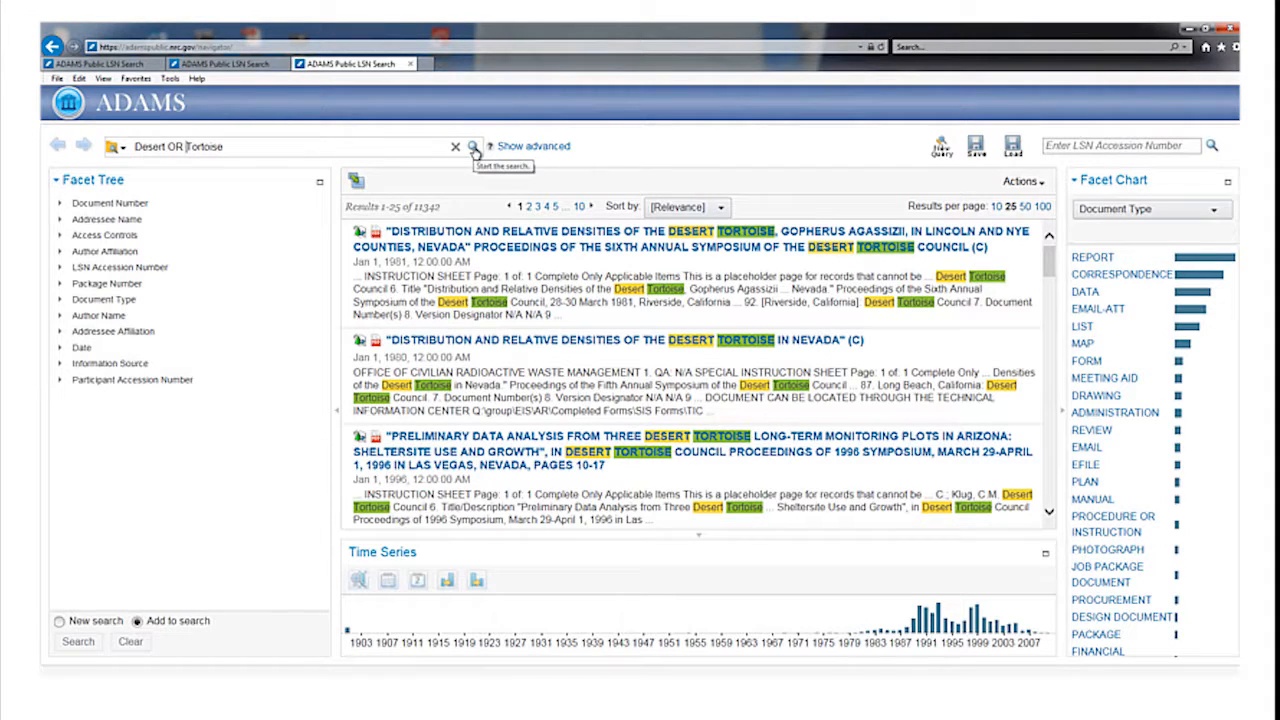
- Run the revised Desert OR Tortoise query, returning 282 documents
{"action": "left_click", "coordinate": [472, 146]}
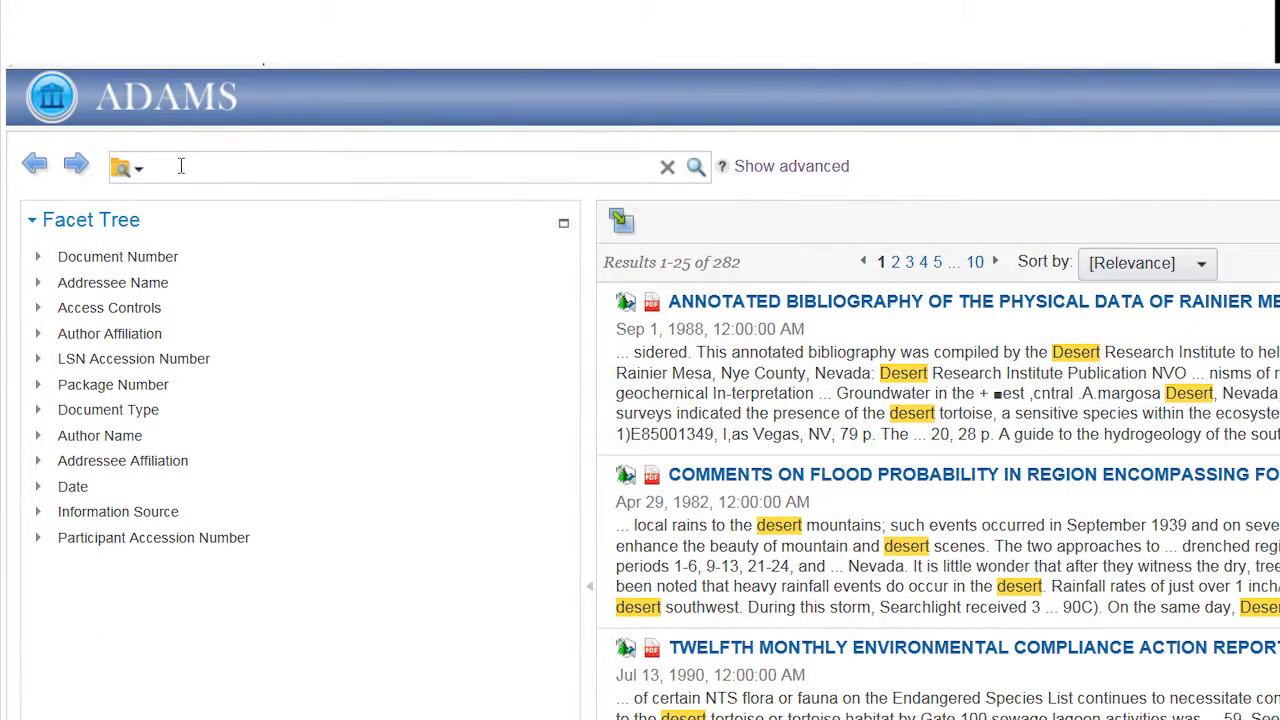
- Enter a new query 'Desert Tortoise -n' with a minus-prefixed exclusion term
{"action": "type", "text": "Desert Tortoise -"}
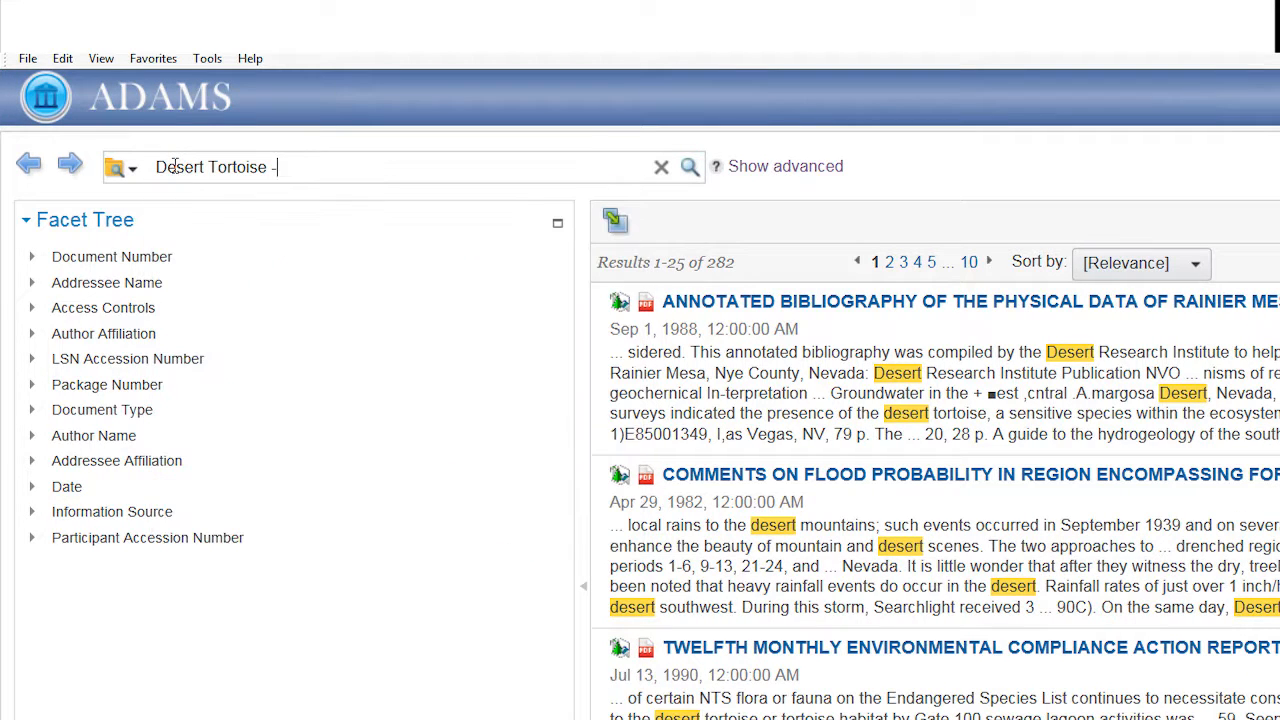
{"action": "type", "text": "n"}
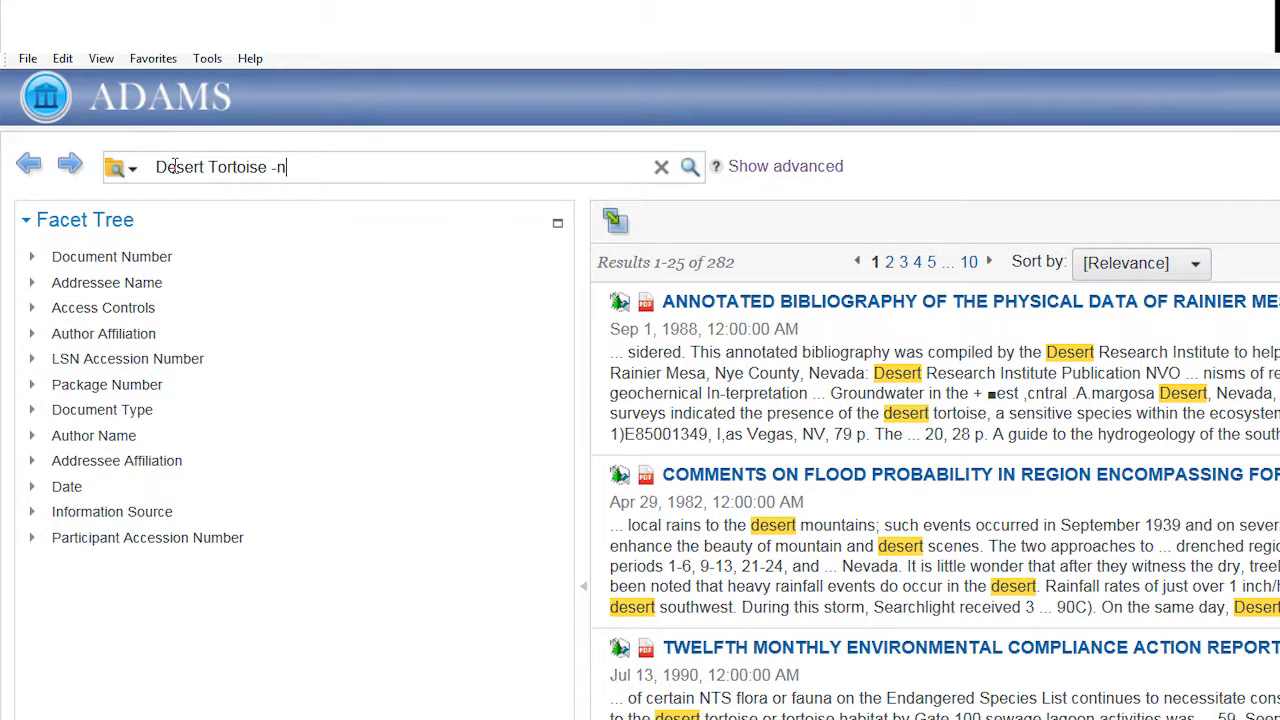